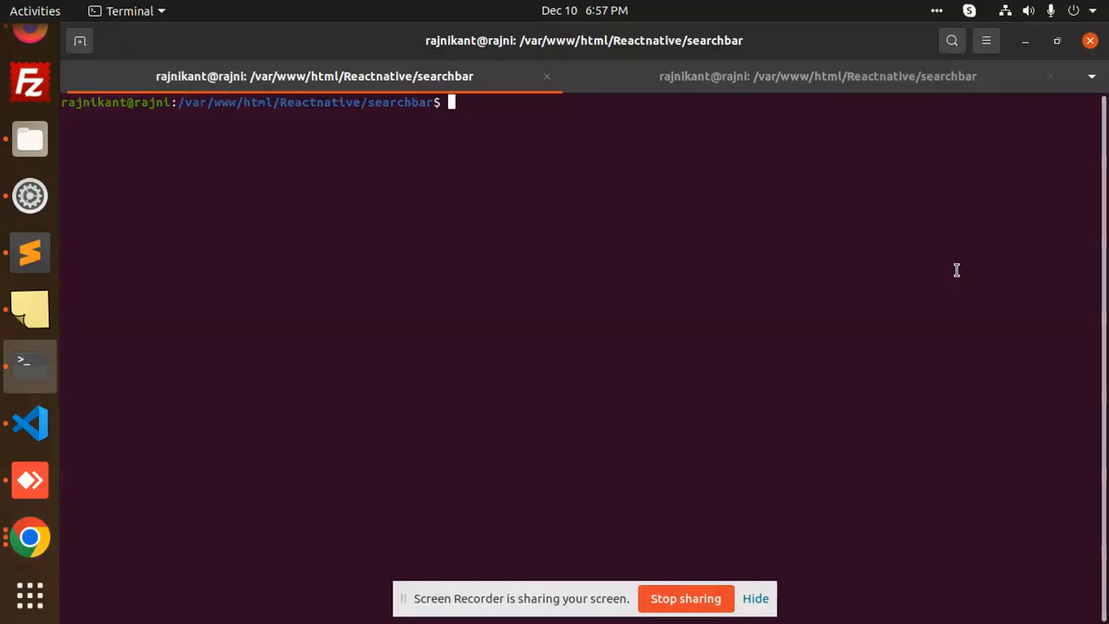
mouse_move(521, 259)
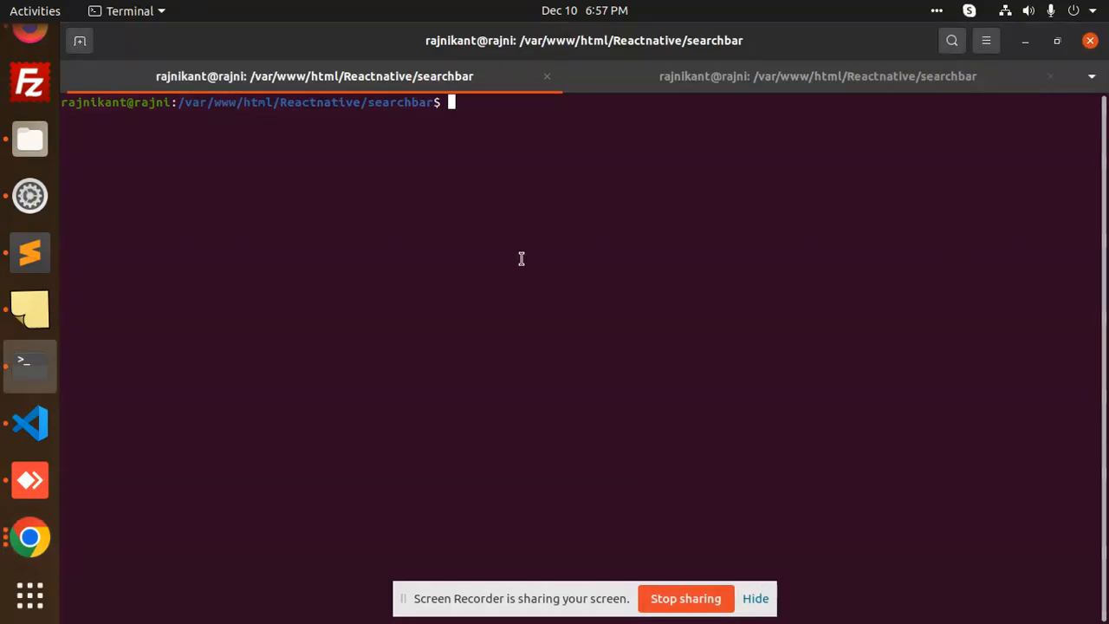
mouse_move(31, 365)
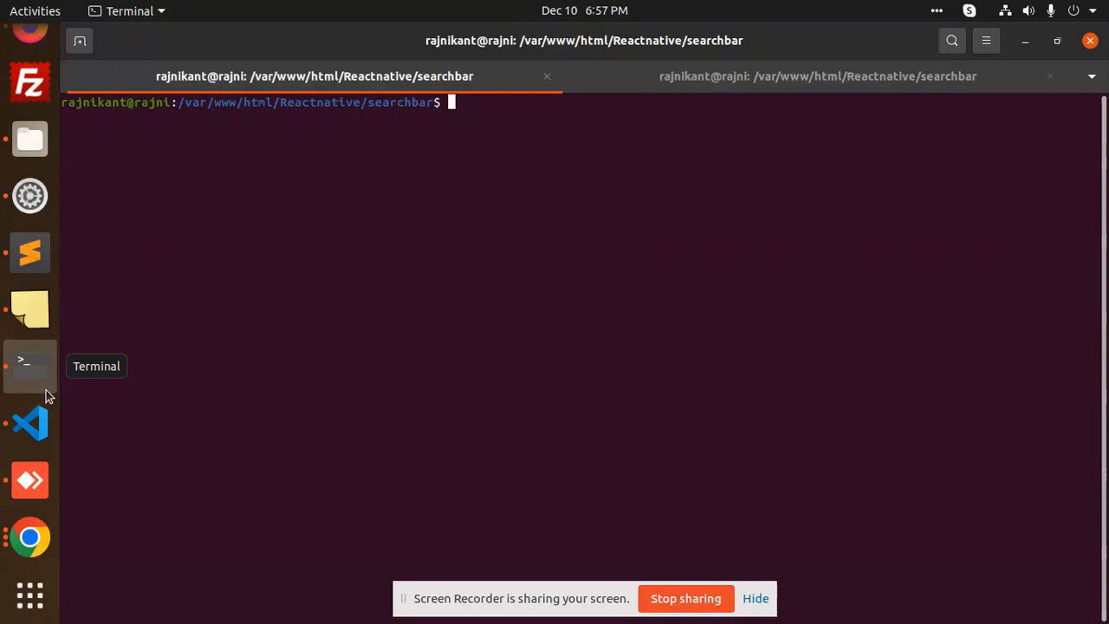
Copy the react-native -v command from the Sublime Text notes and run it in Terminal
left_click(29, 253)
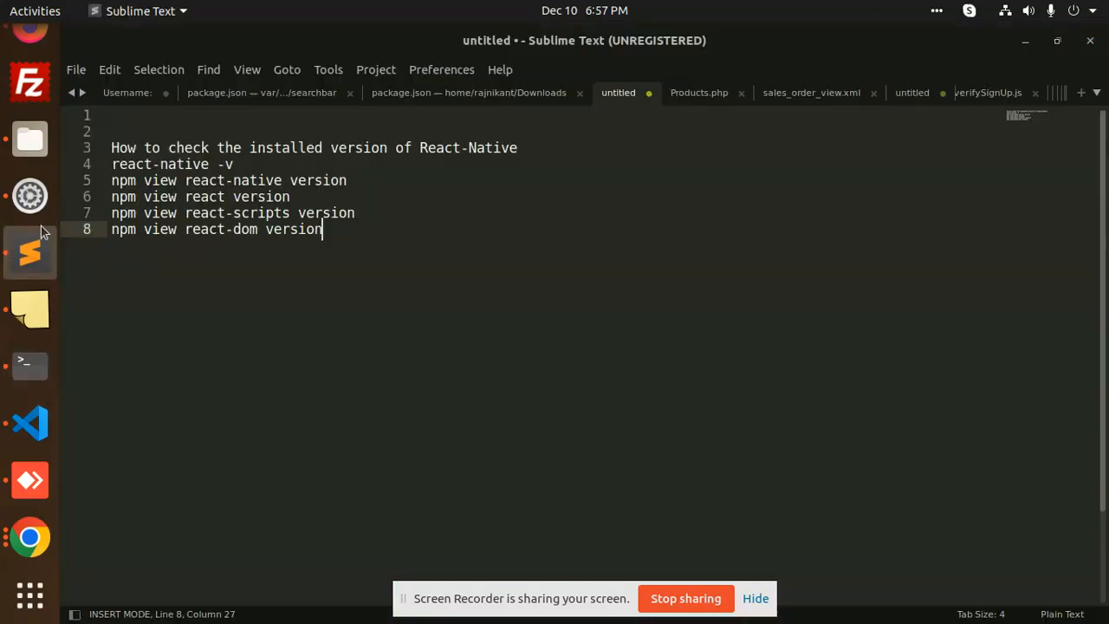
mouse_move(443, 159)
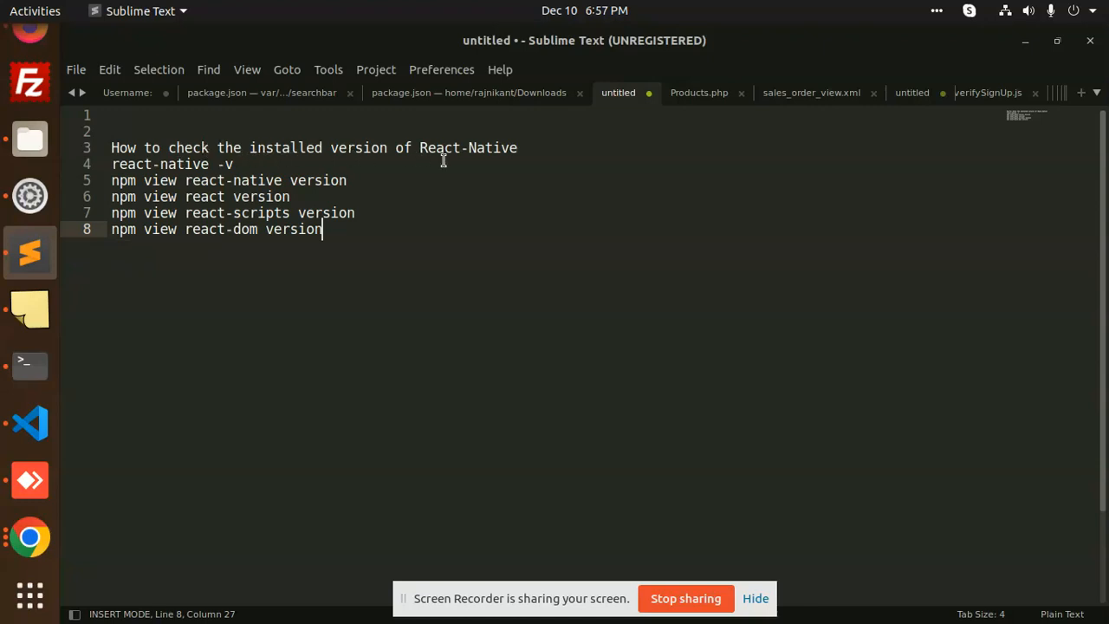
left_click_drag(111, 163, 232, 163)
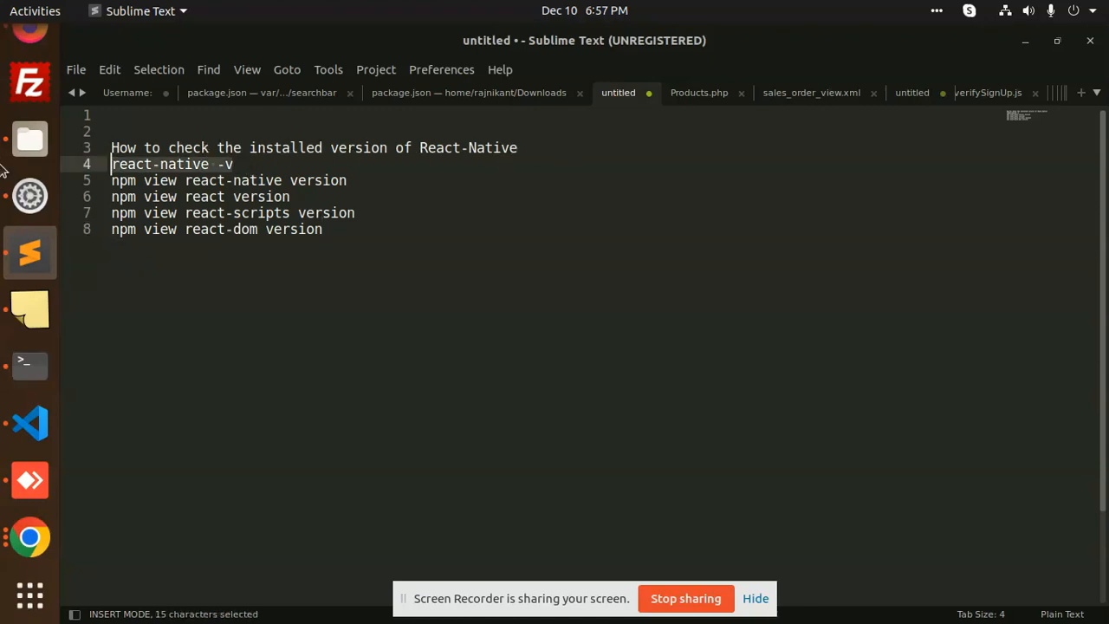
left_click(30, 364)
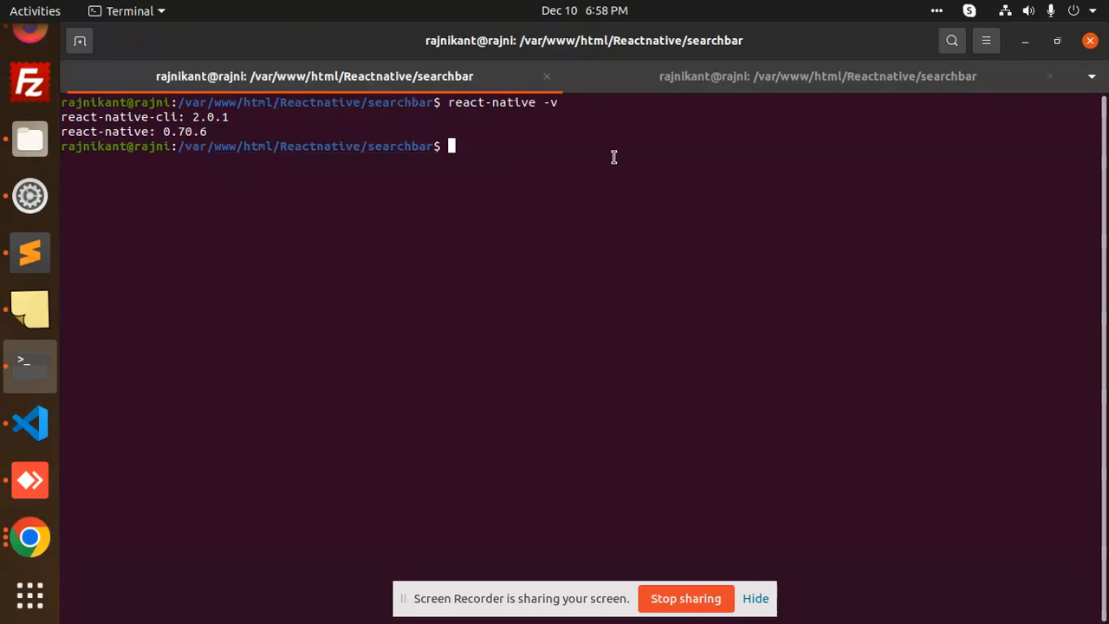
Run 'npm view react-native version' in Terminal, which reports 0.70.6
left_click(29, 253)
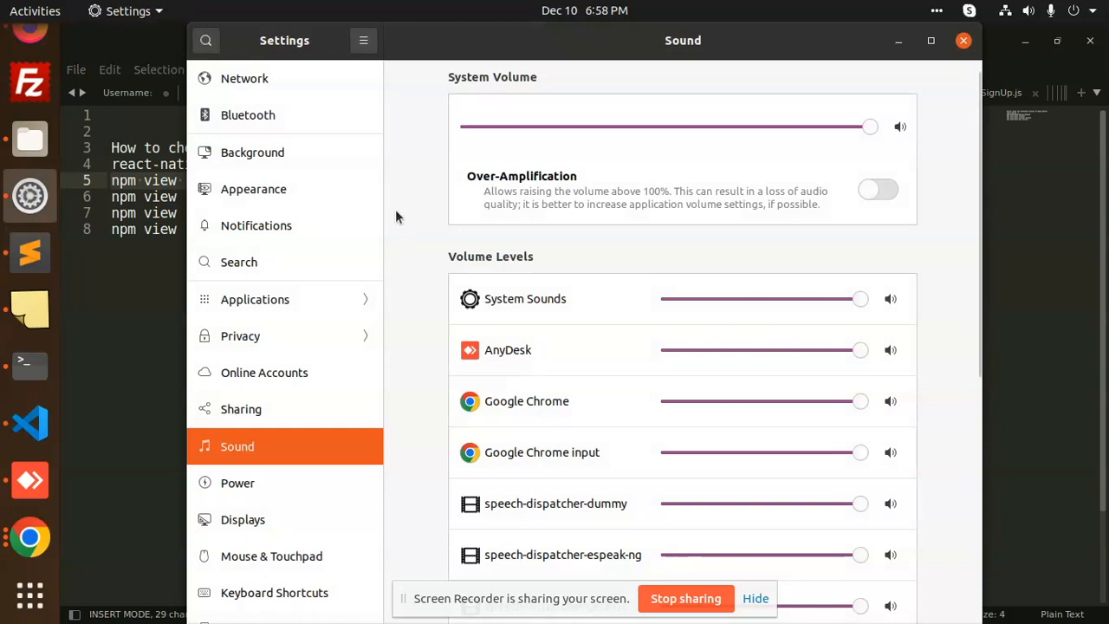
left_click(30, 364)
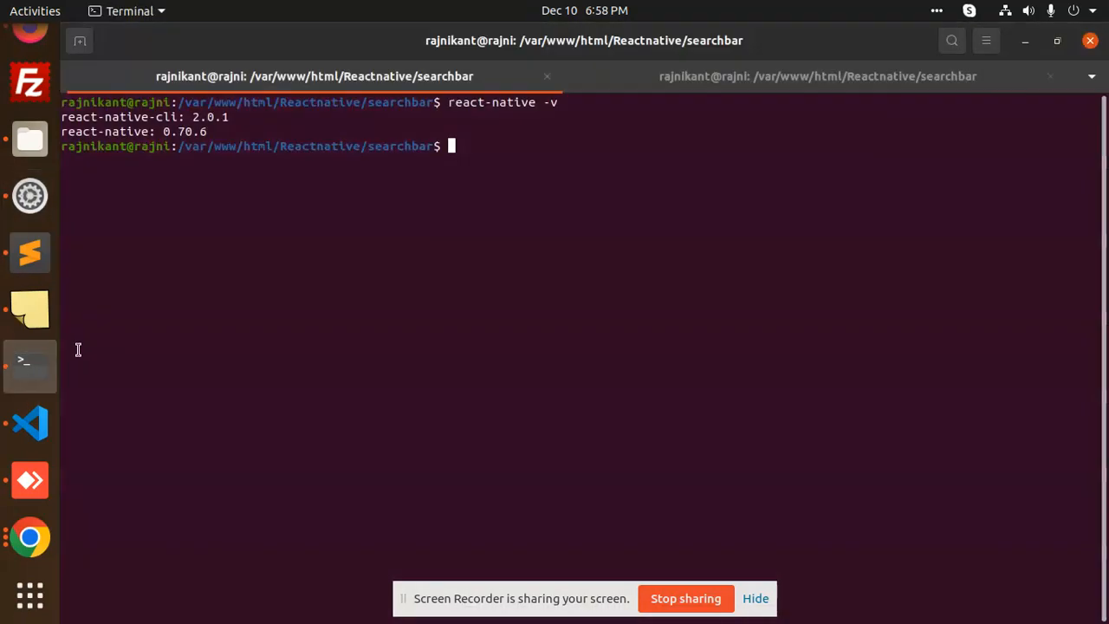
type("npm view react-native version")
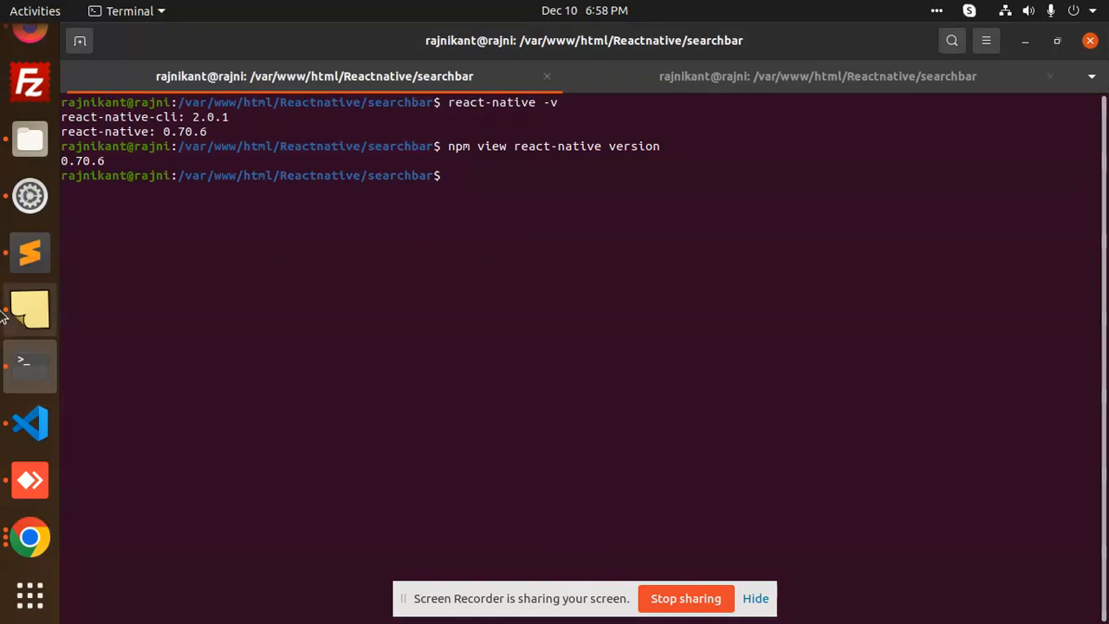
left_click(29, 253)
type("npm view react versio")
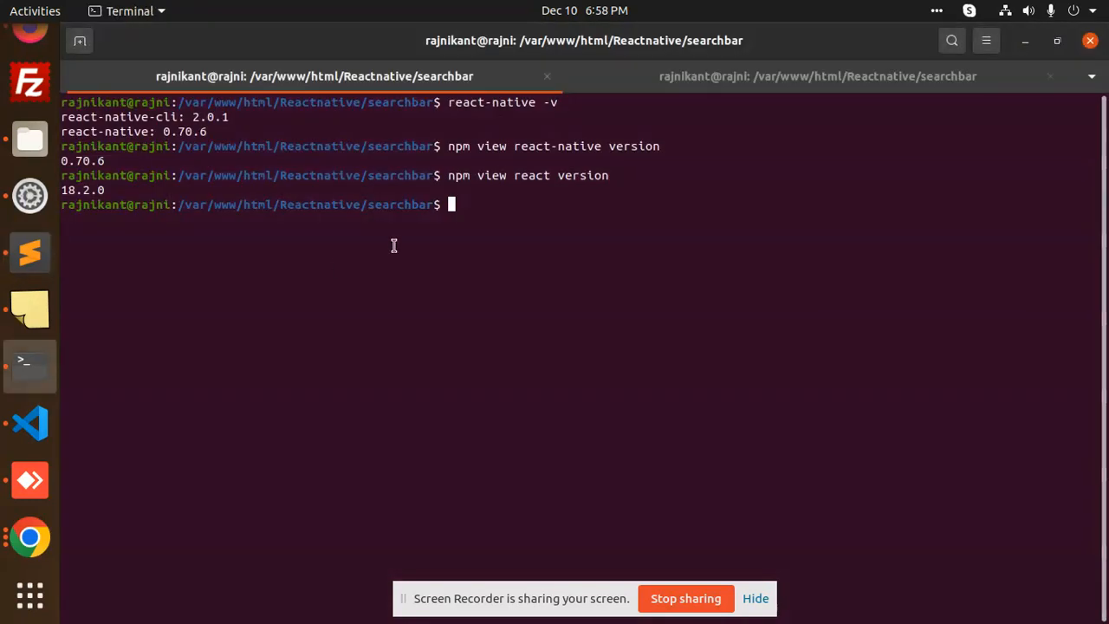
Run 'npm view react-scripts version' and 'npm view react-dom version', reporting 5.0.1 and 18.2.0
type("npm view react-scripts version")
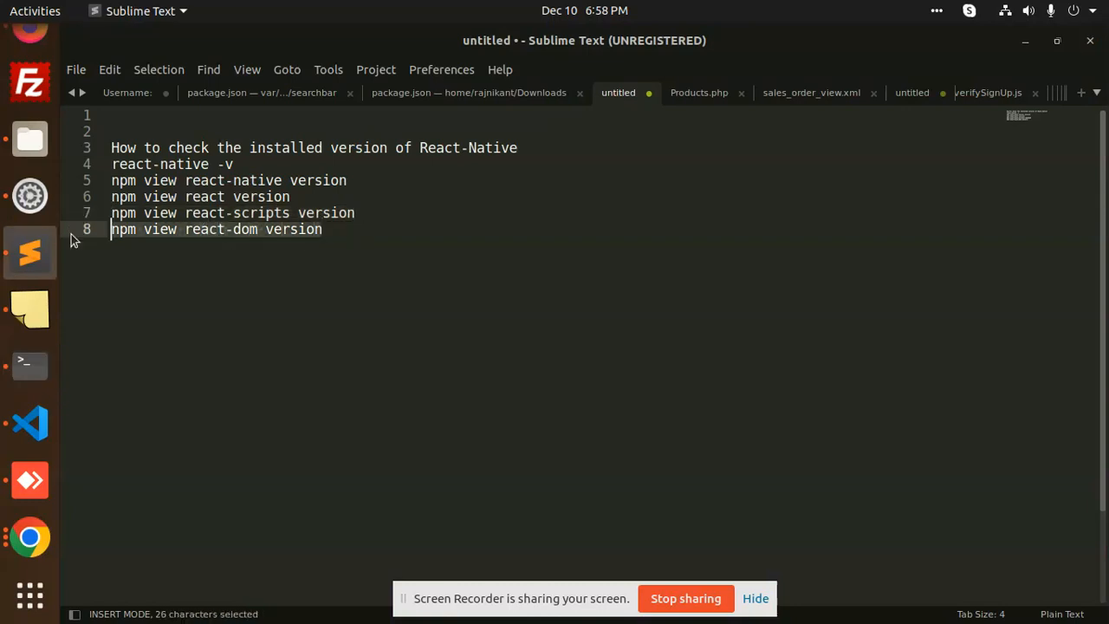
left_click(29, 364)
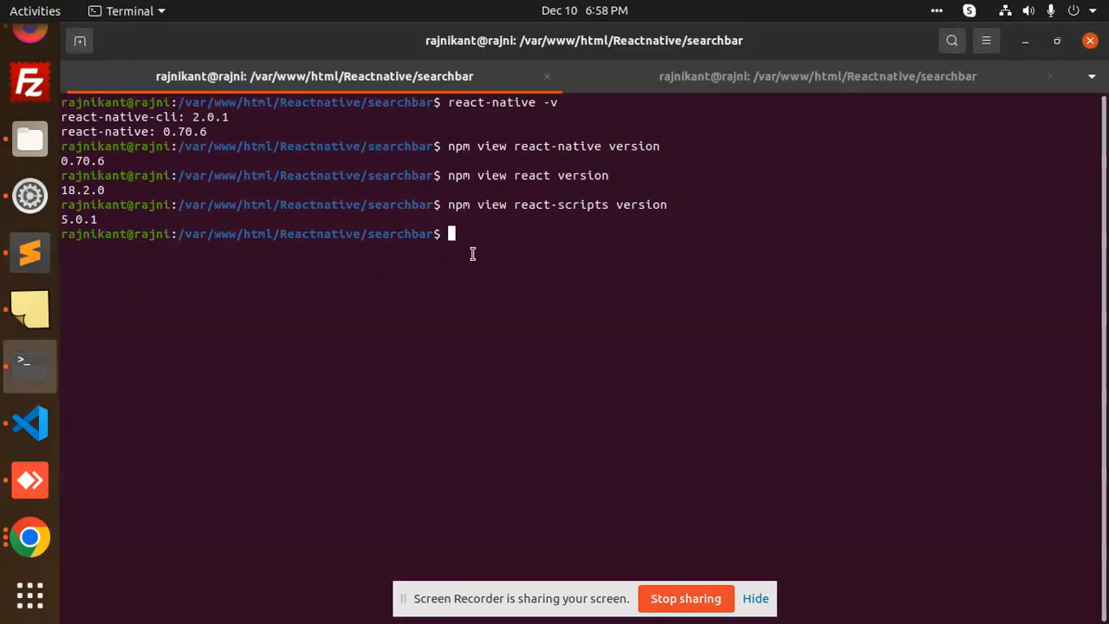
type("npm view react-dom version")
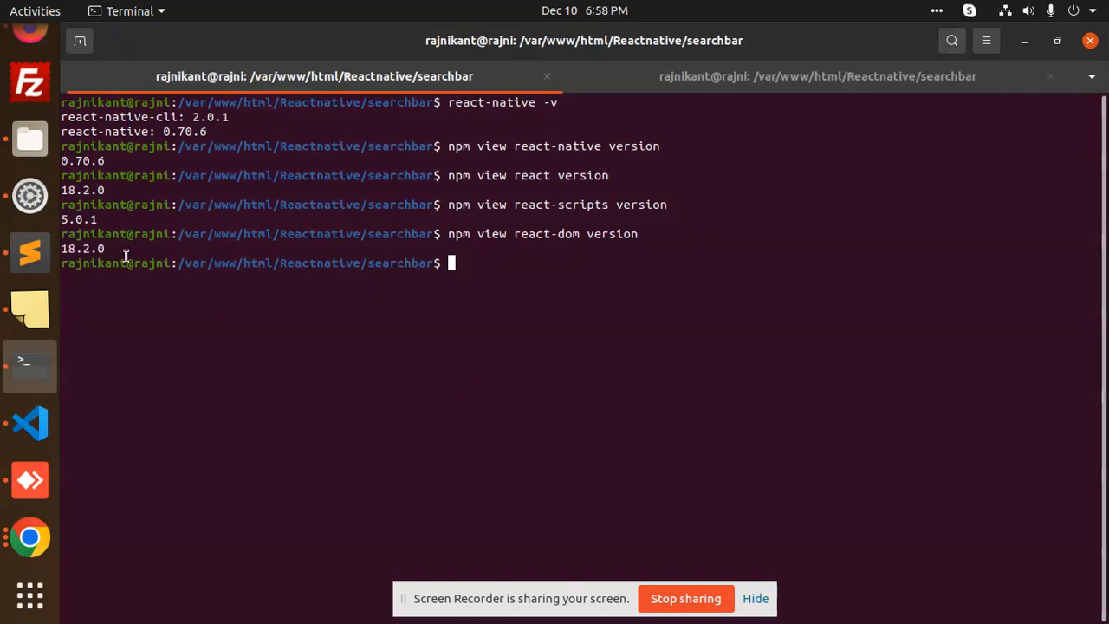
mouse_move(678, 366)
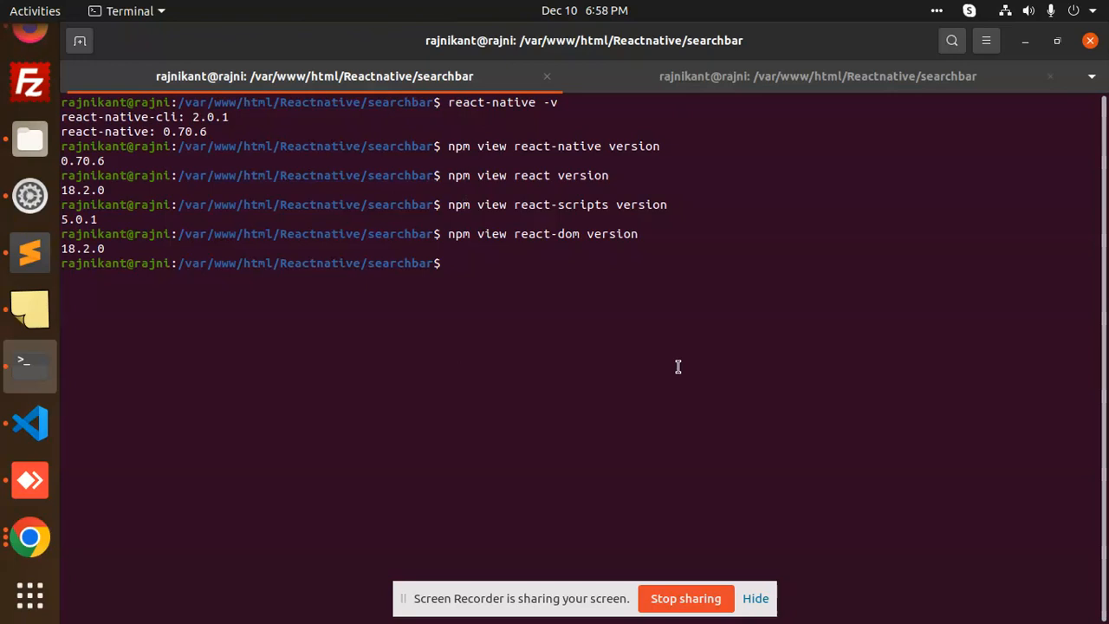
mouse_move(823, 270)
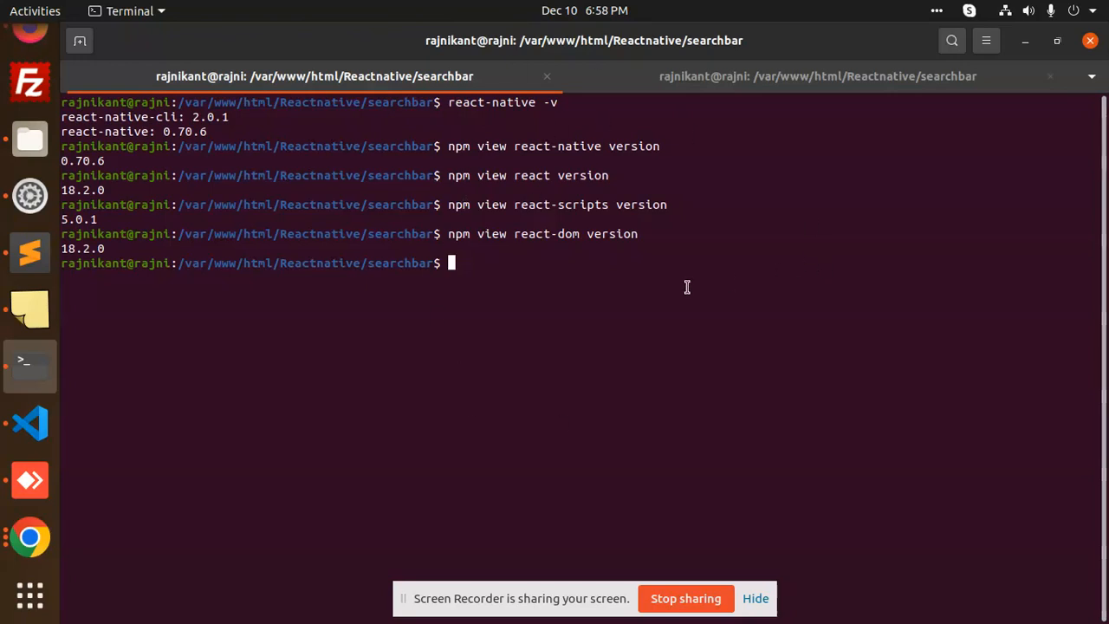
mouse_move(31, 423)
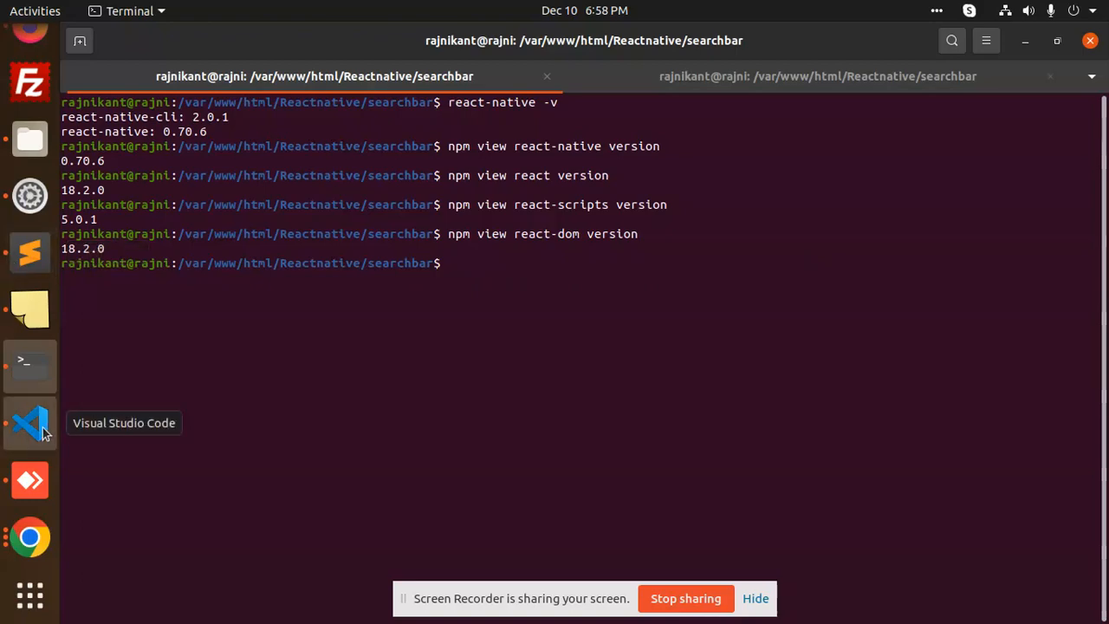
left_click(29, 423)
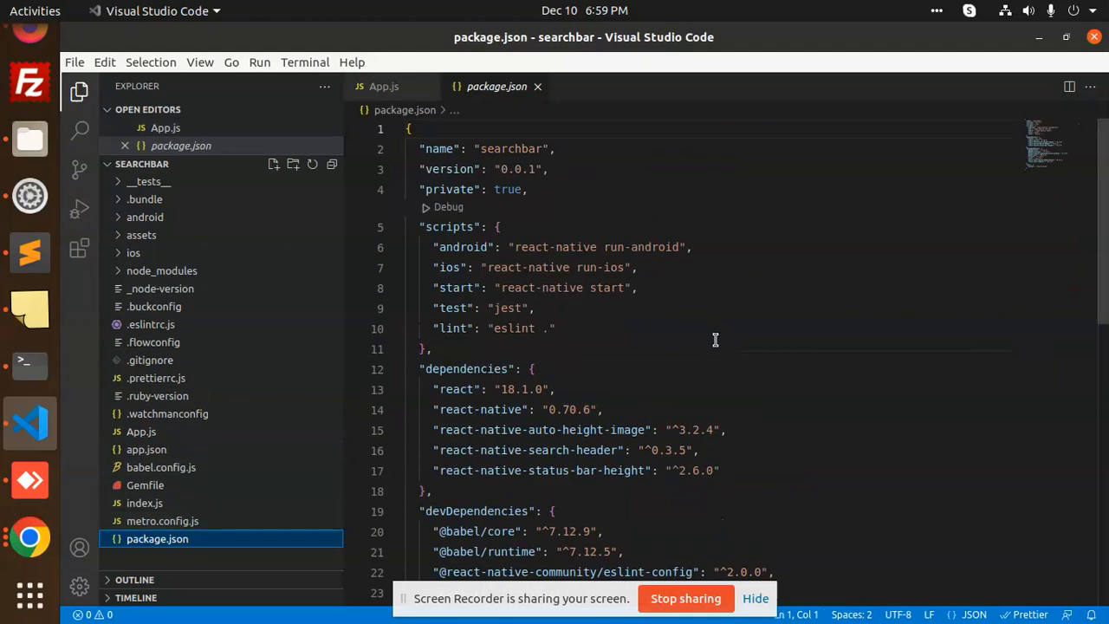
mouse_move(479, 273)
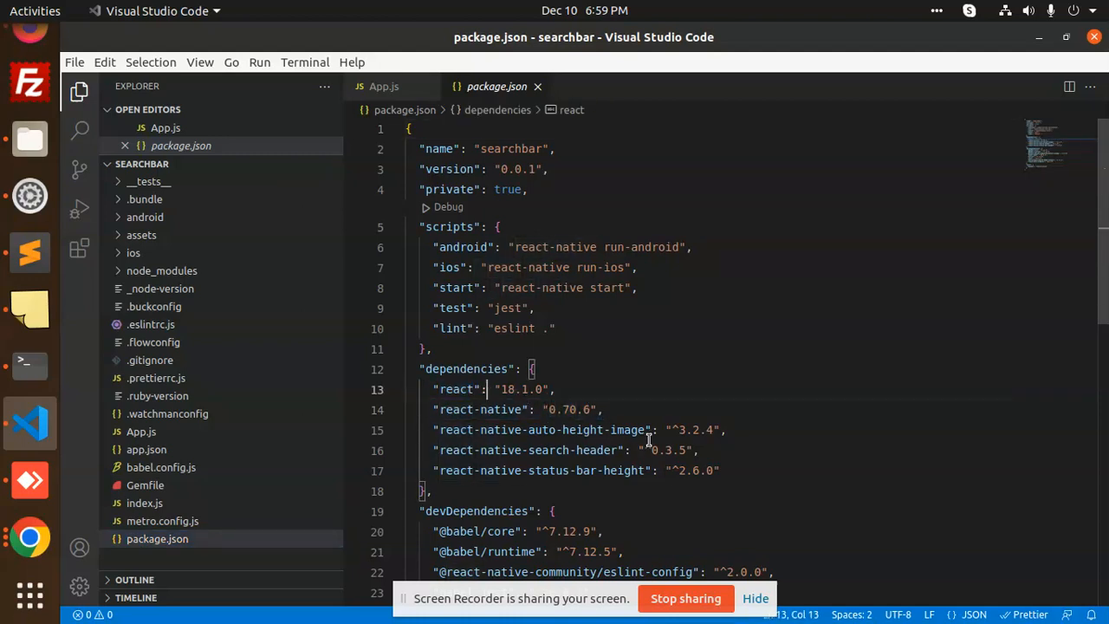
left_click_drag(487, 389, 601, 409)
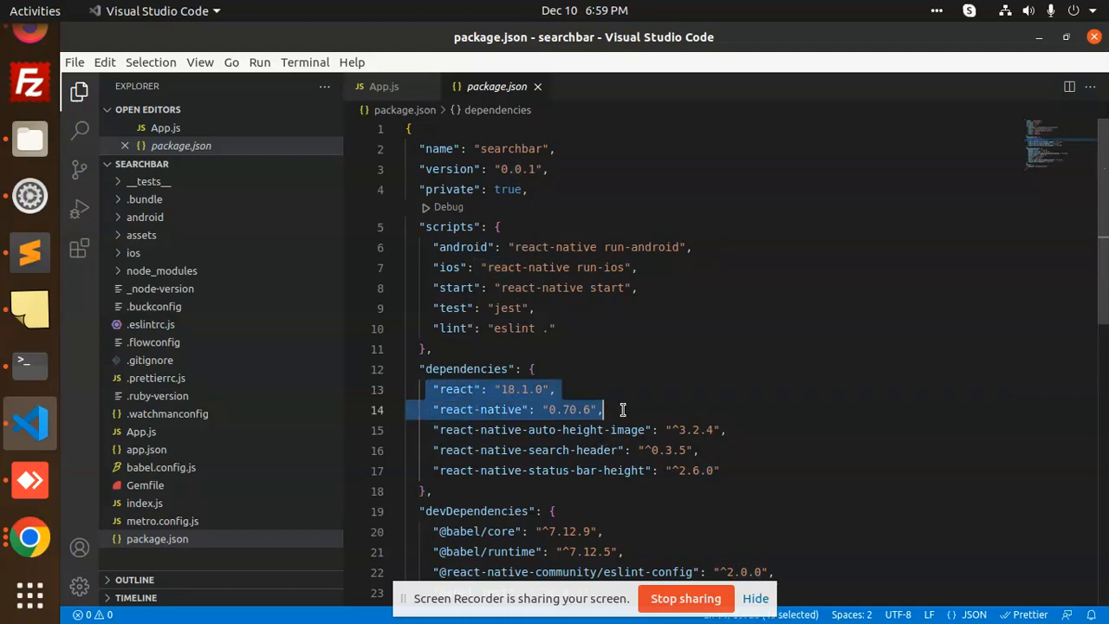
left_click(603, 409)
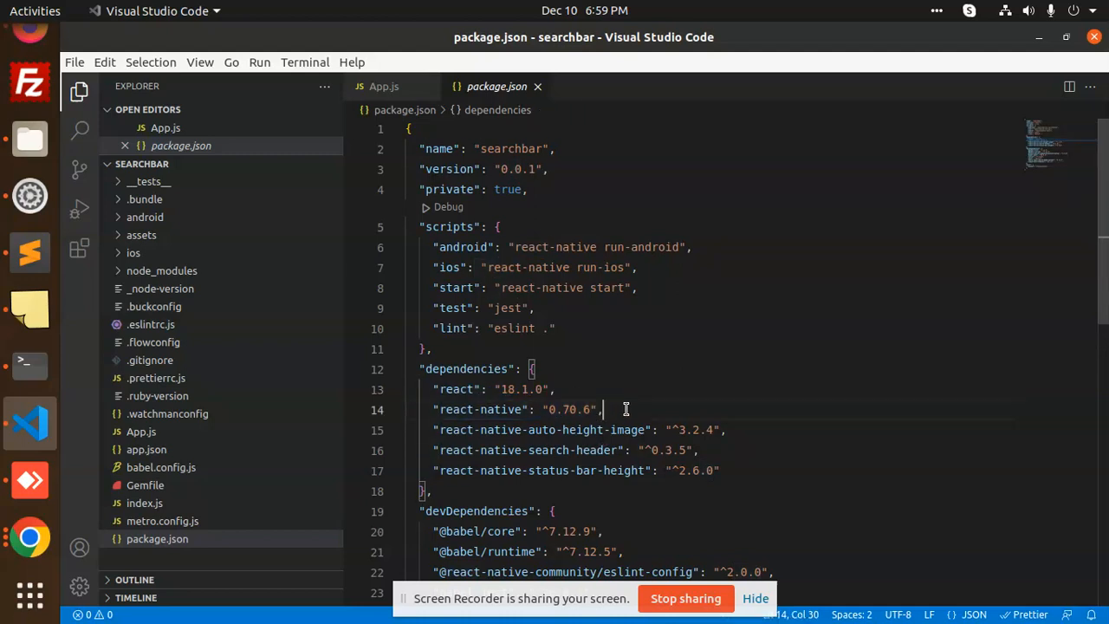
mouse_move(761, 336)
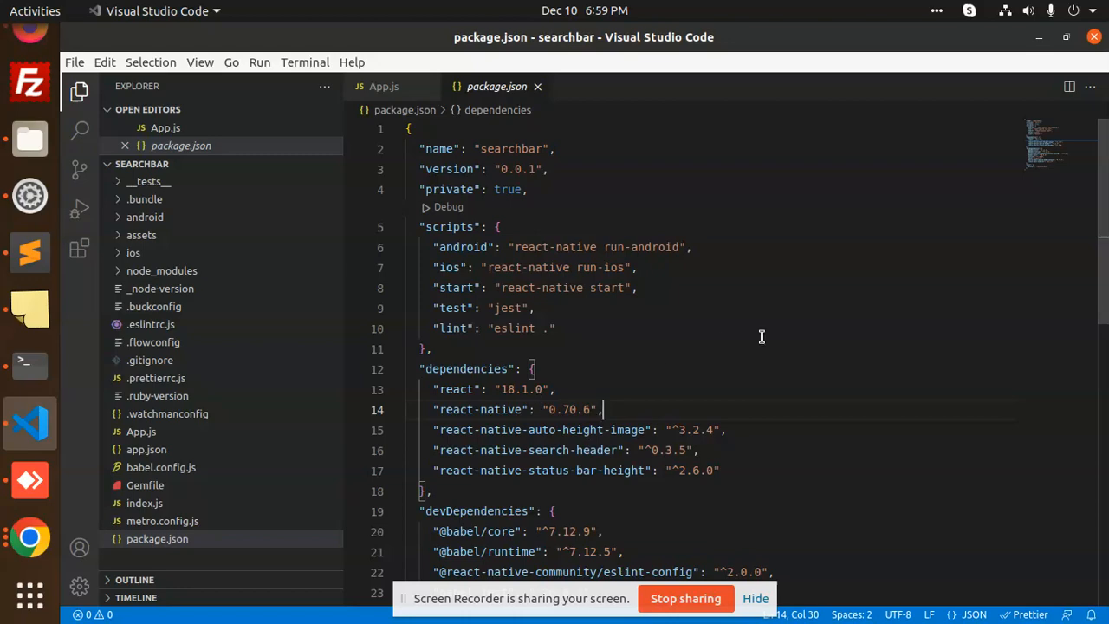
mouse_move(30, 364)
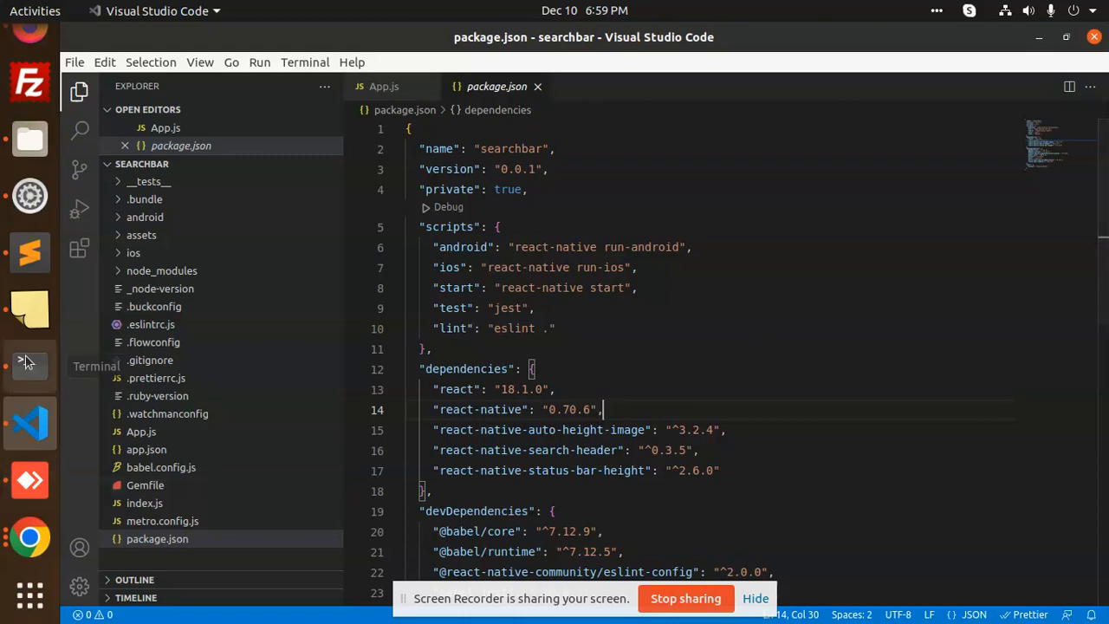
left_click(30, 366)
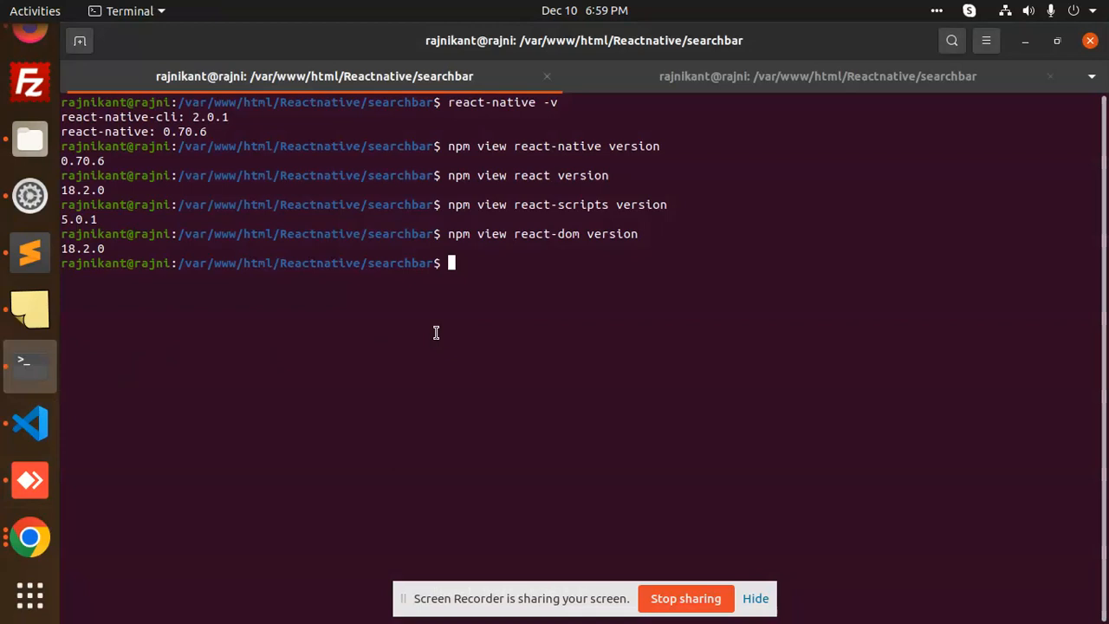